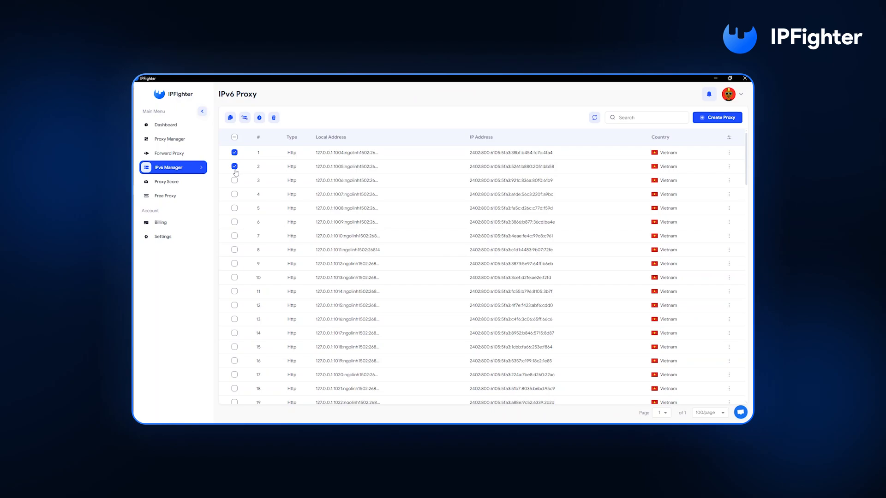
Change the IP addresses of the first three selected IPv6 proxies.
click(234, 180)
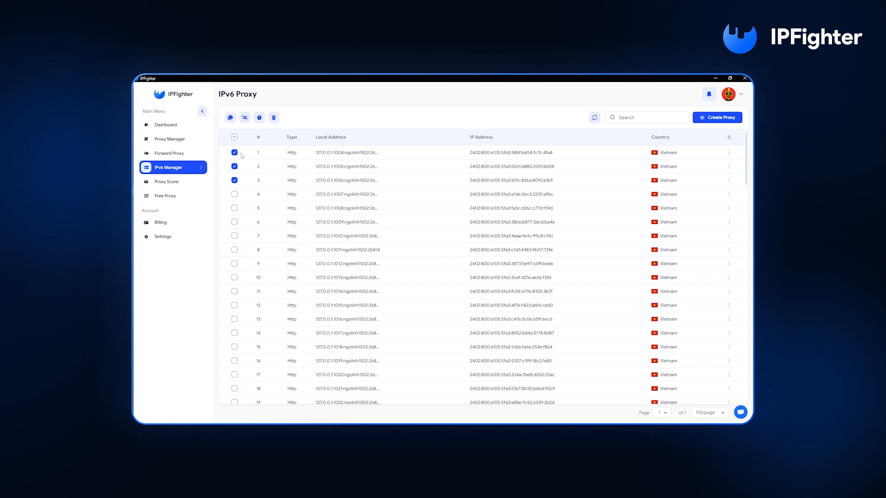
mouse_move(245, 118)
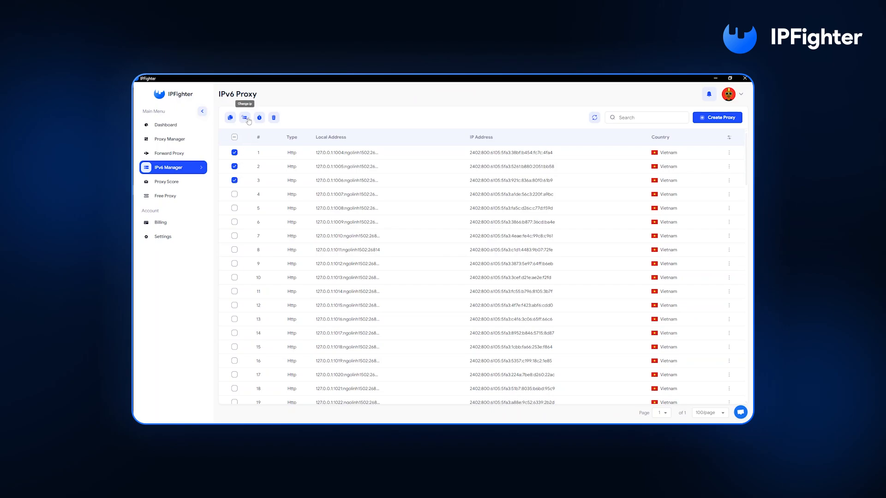
click(243, 118)
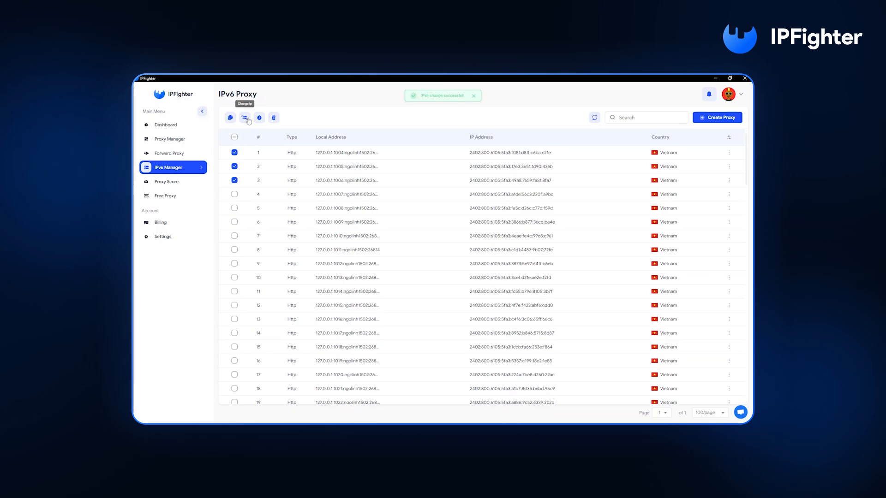
Start a 2-minute IP rotation for the selected proxies.
click(259, 117)
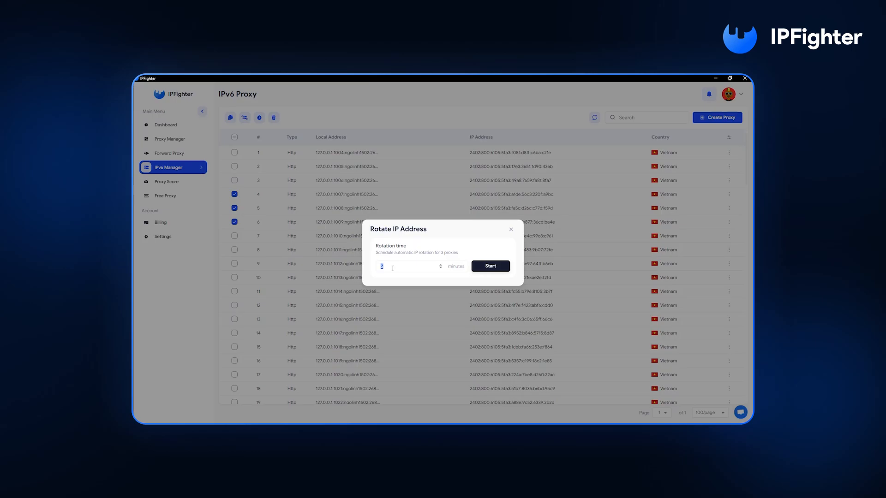
text(2)
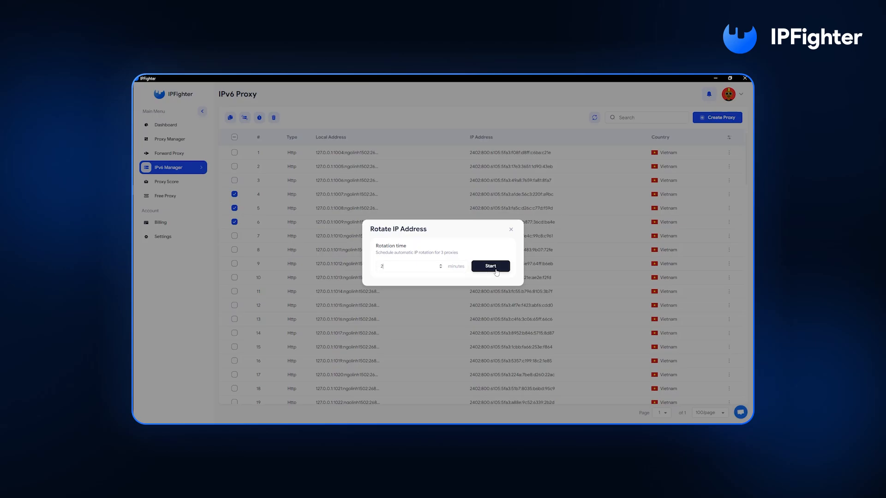
click(490, 266)
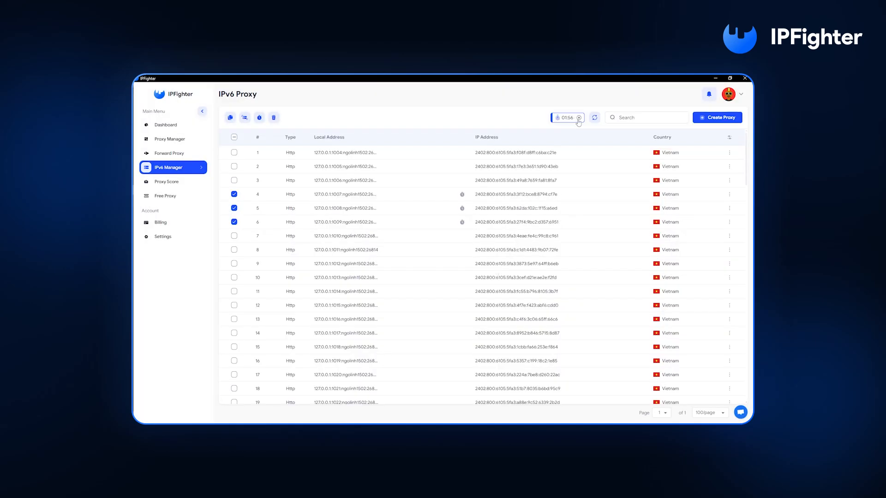
Stop the running IP rotation and confirm, returning to the Dashboard.
click(567, 118)
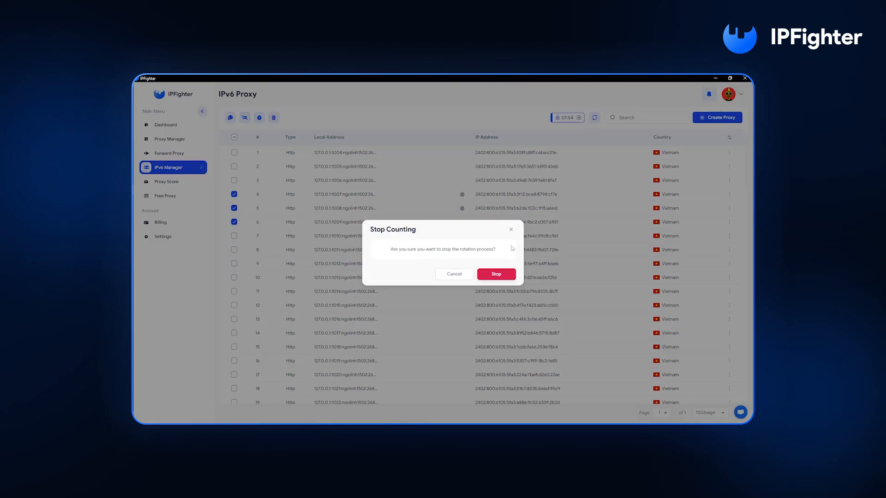
click(496, 274)
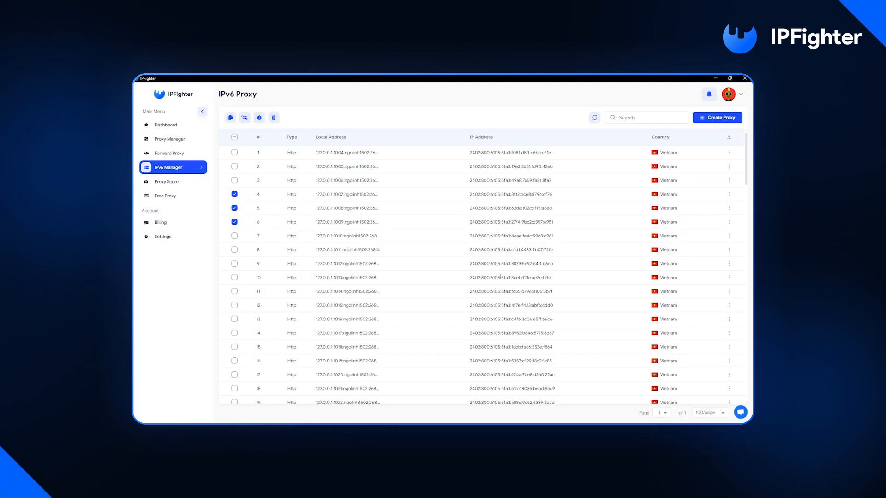
click(165, 124)
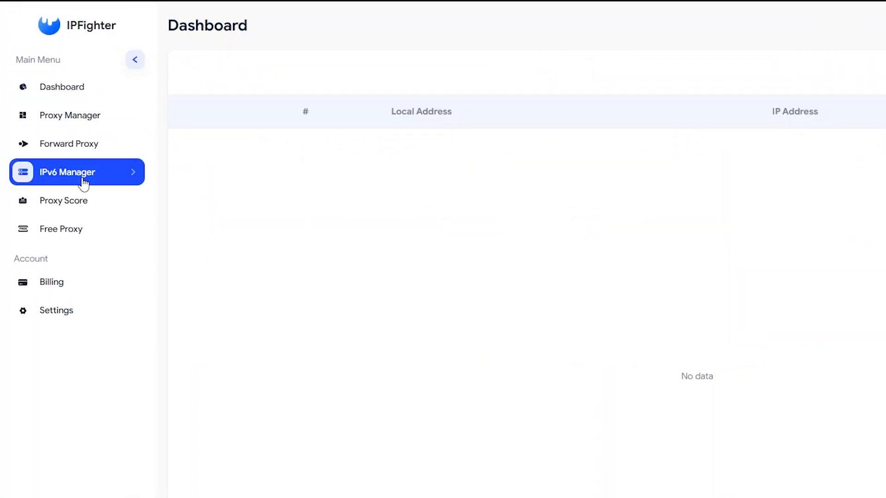
Enter the IPv6 Manager and grant permission to check the device's IPv6 capability.
click(77, 173)
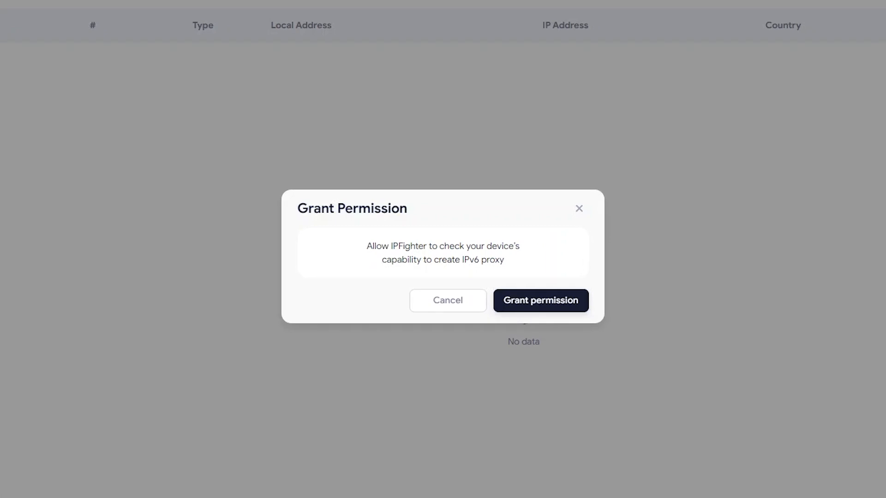
mouse_move(317, 246)
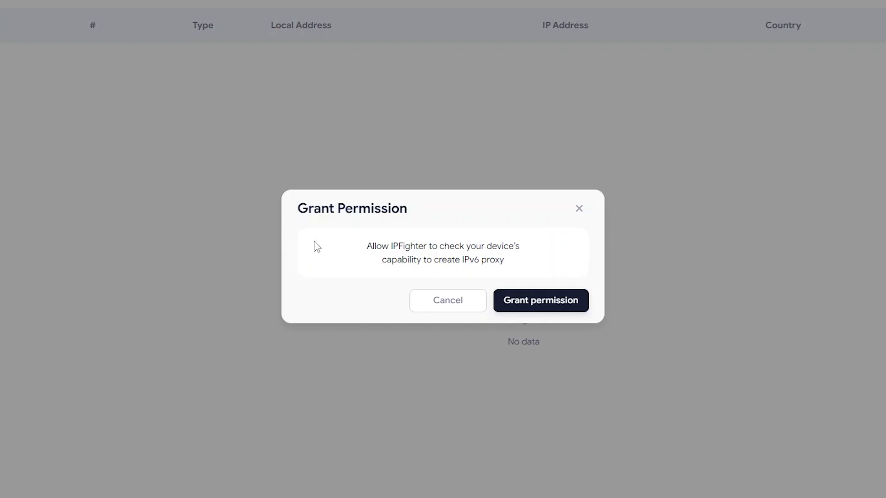
click(540, 300)
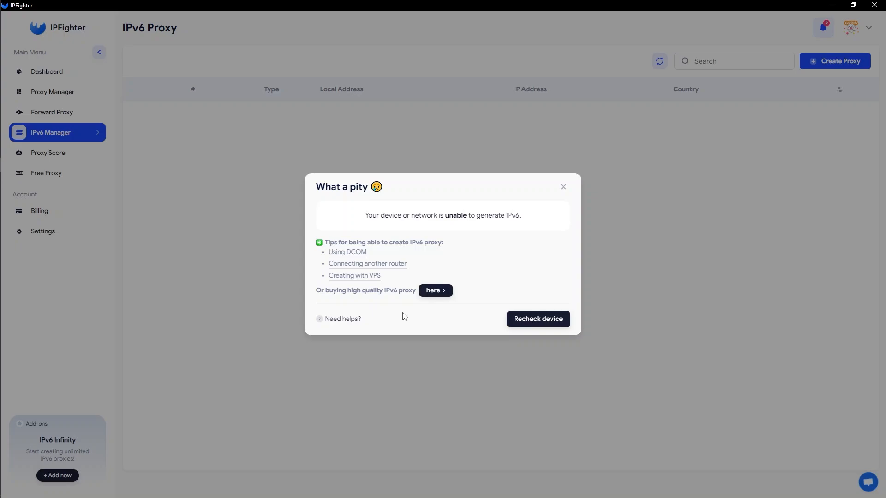
mouse_move(483, 322)
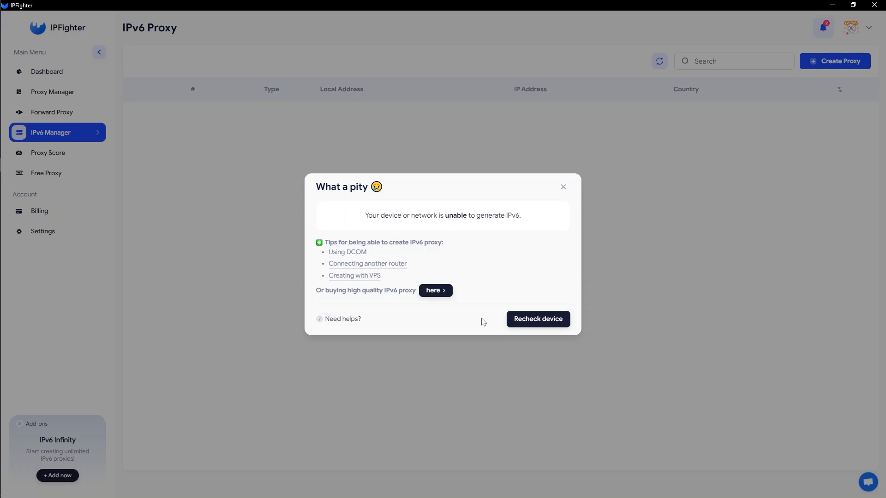
Recheck the device so it reports being able to create unlimited IPv6 proxies.
click(538, 319)
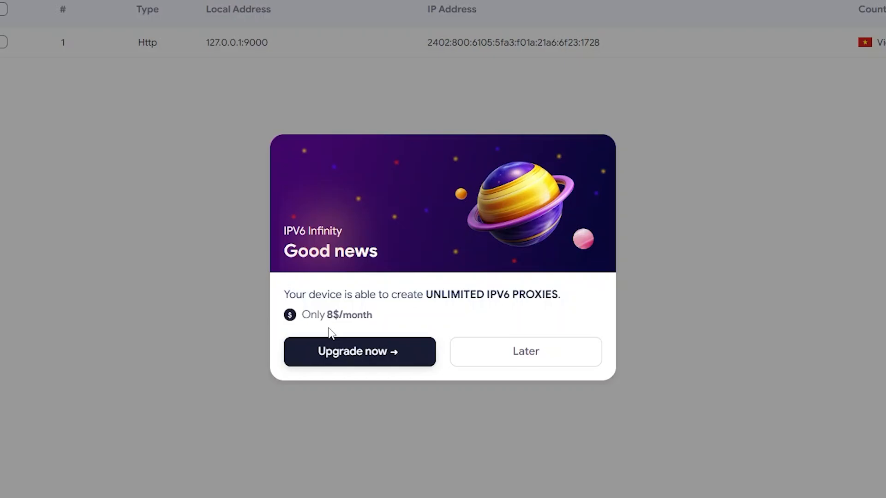
Turn on the IPv6 Infinity add-on and proceed to its $8 order details.
click(359, 351)
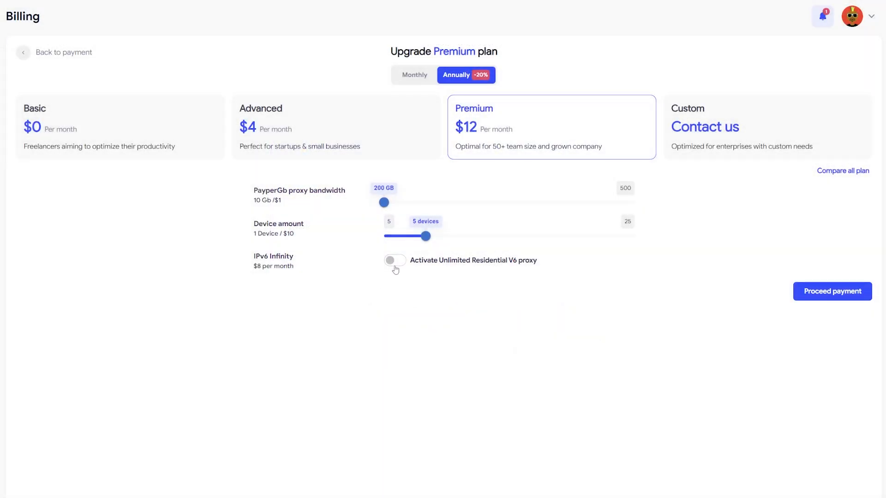
click(394, 260)
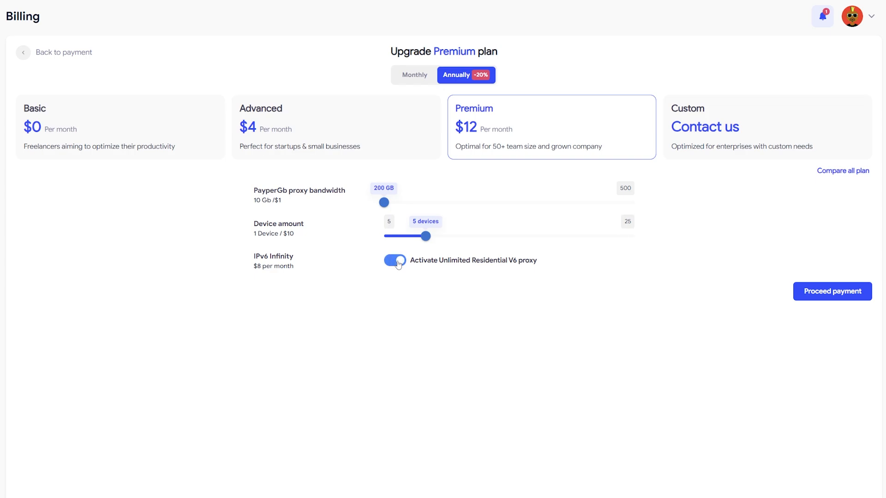
click(394, 261)
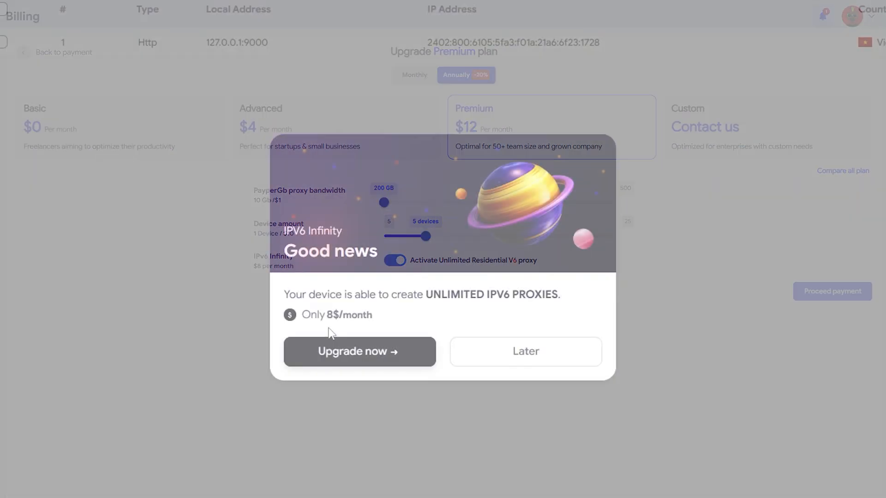
click(359, 351)
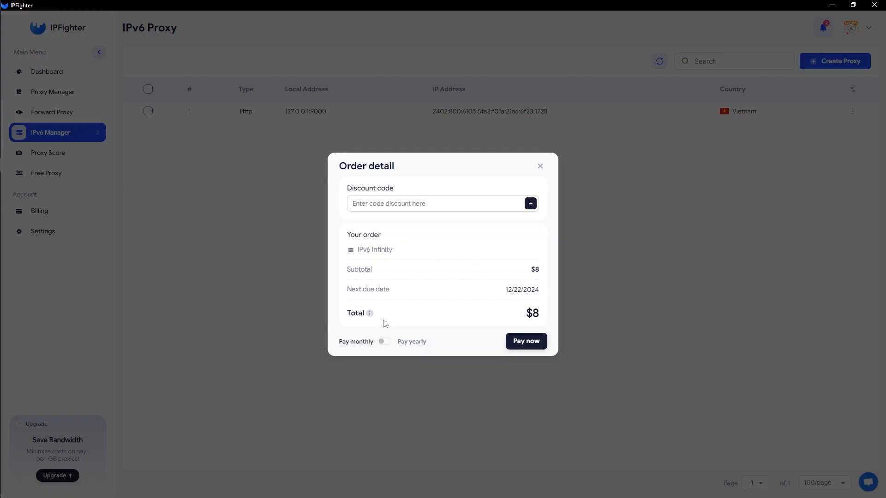
Dismiss the order and create 100 new IPv6 proxies.
click(539, 166)
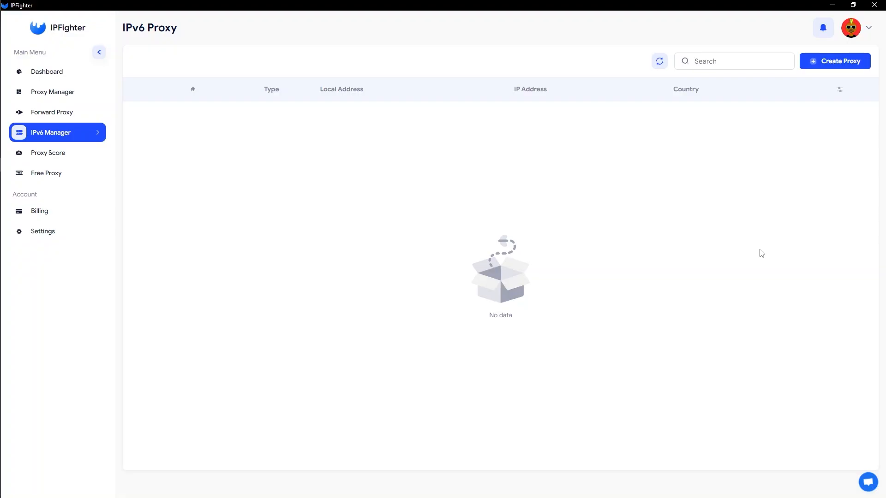
click(836, 61)
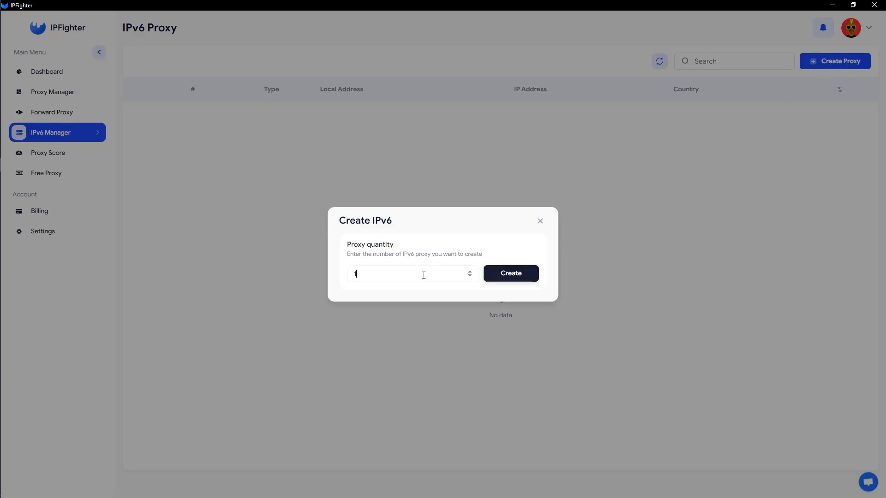
text(00)
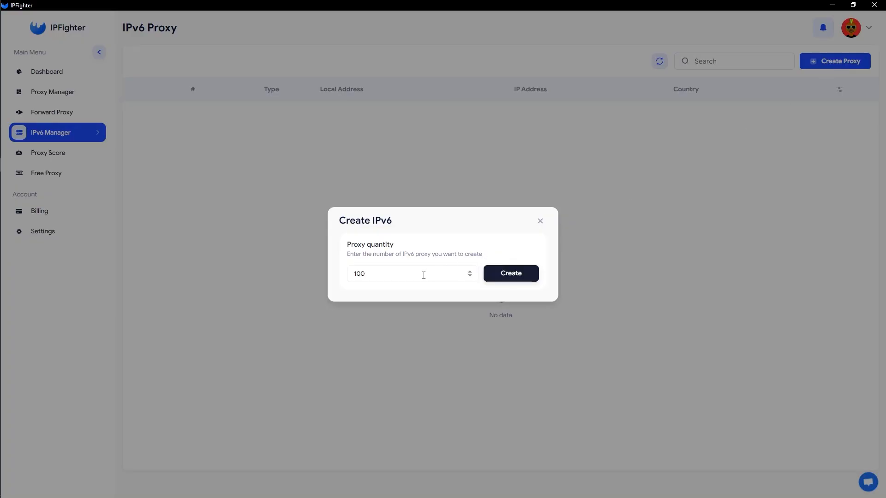
click(510, 274)
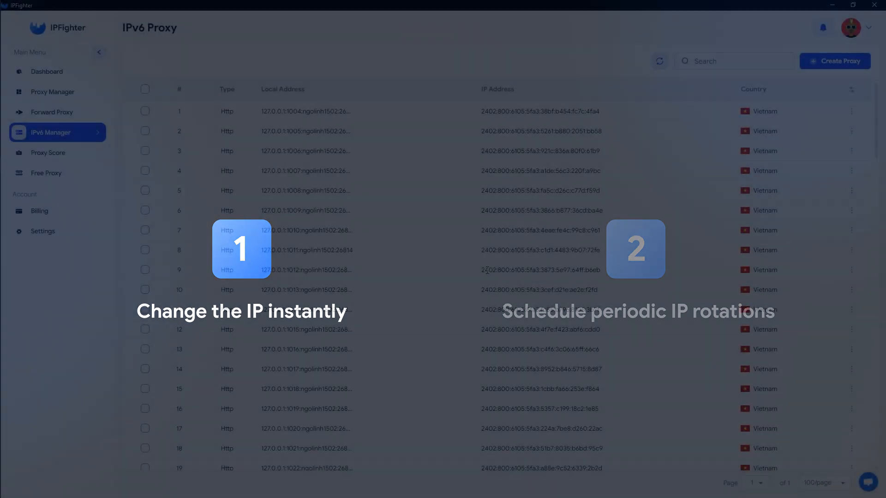
Change the IPs of proxies 1–3, then clear the selection.
click(199, 167)
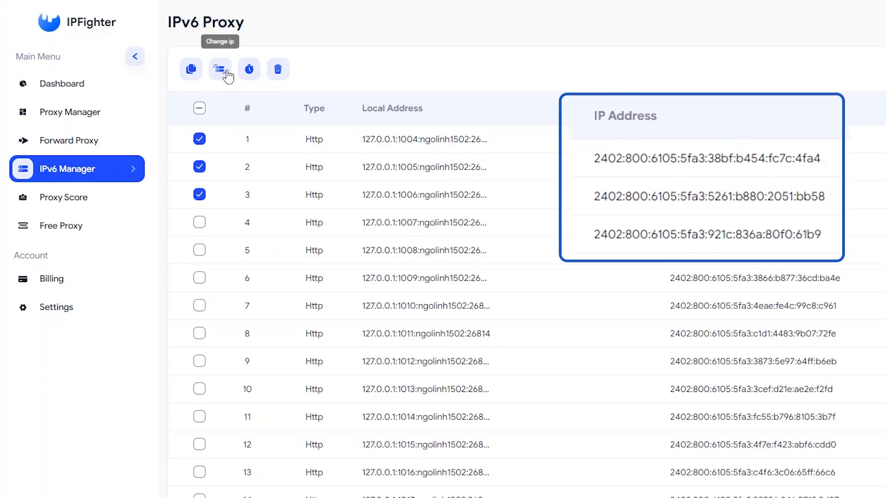
click(220, 70)
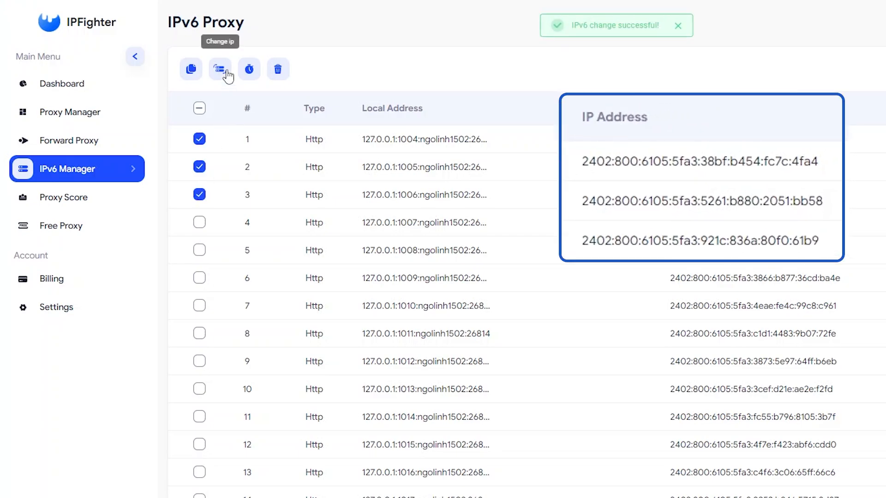
click(220, 69)
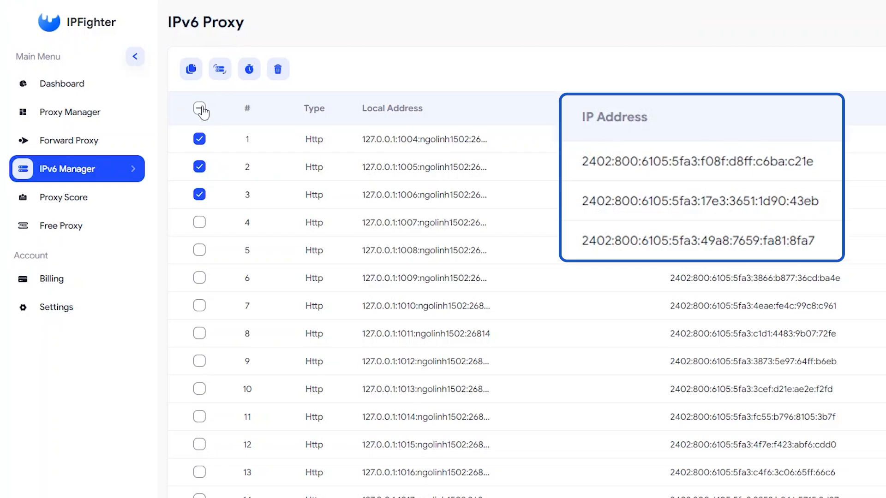
click(199, 108)
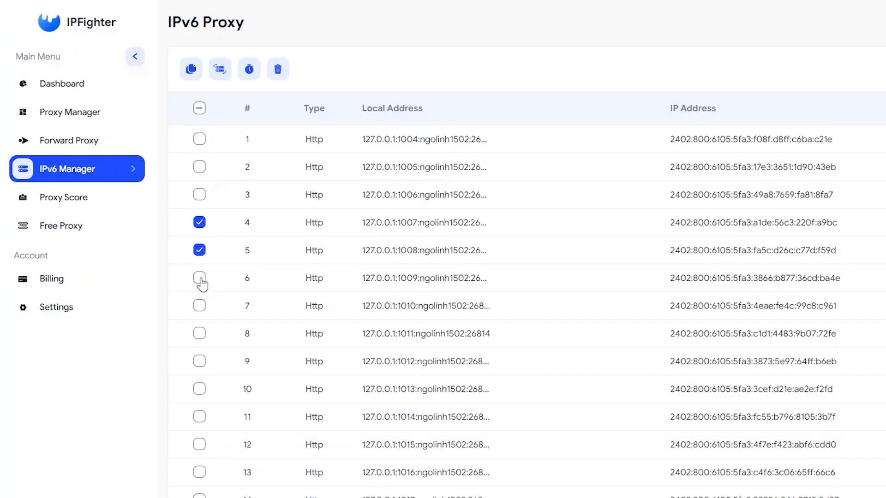
Start a 2-minute automatic IP rotation for proxies 4, 5 and 6.
click(199, 278)
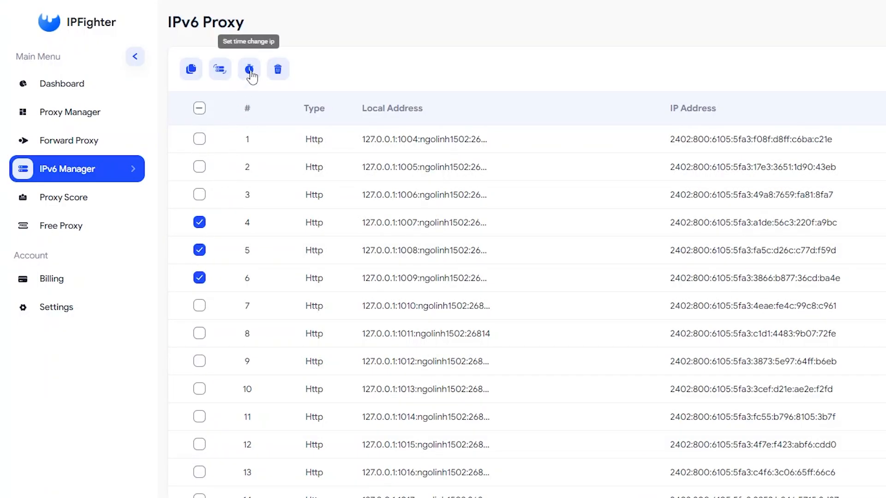
click(249, 70)
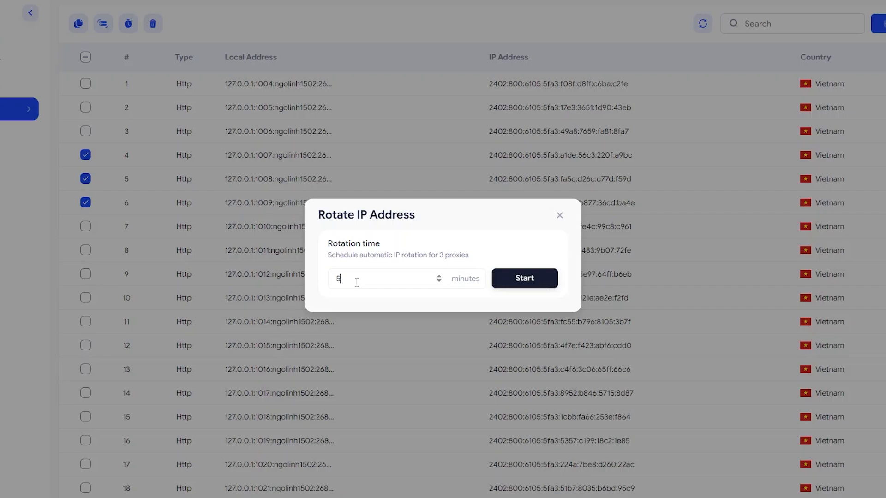
text(2)
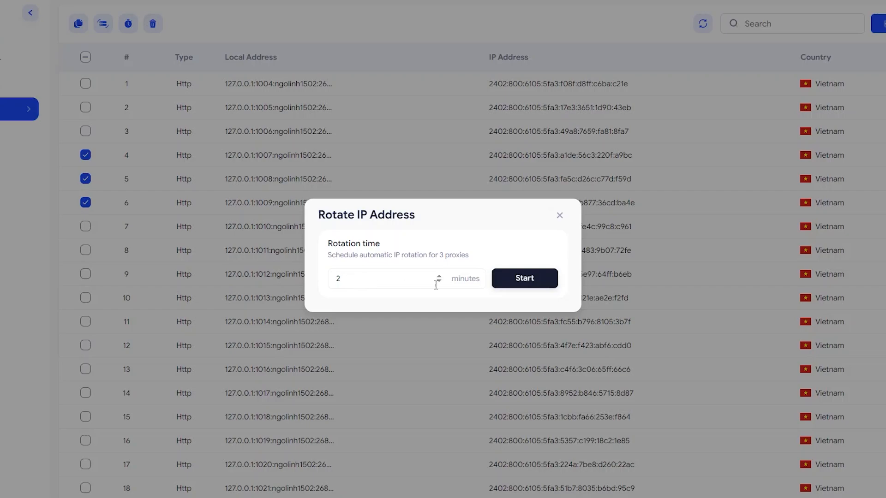
click(524, 278)
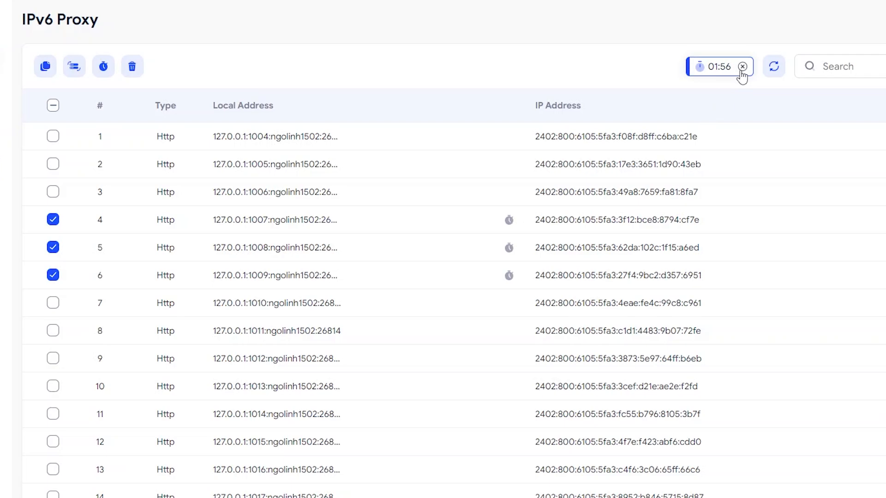
Stop the rotation countdown on proxies 4–6 and confirm in the Stop Counting dialog.
click(742, 67)
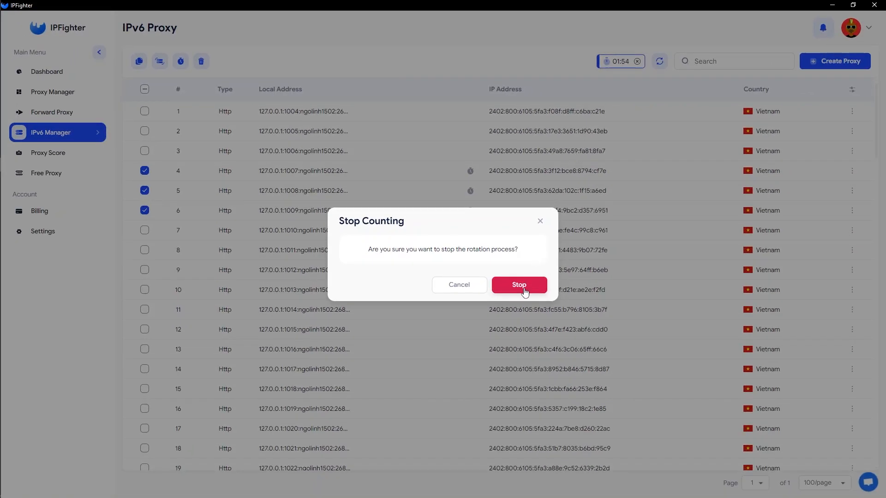
click(518, 285)
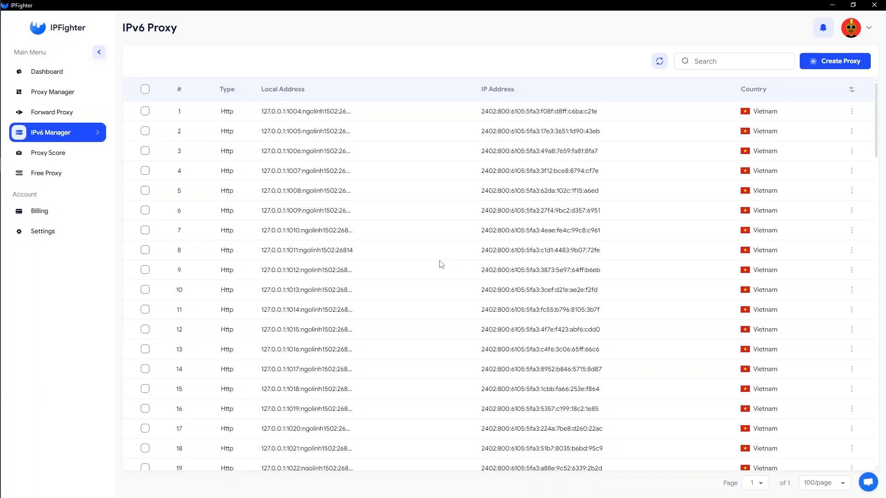
mouse_move(387, 262)
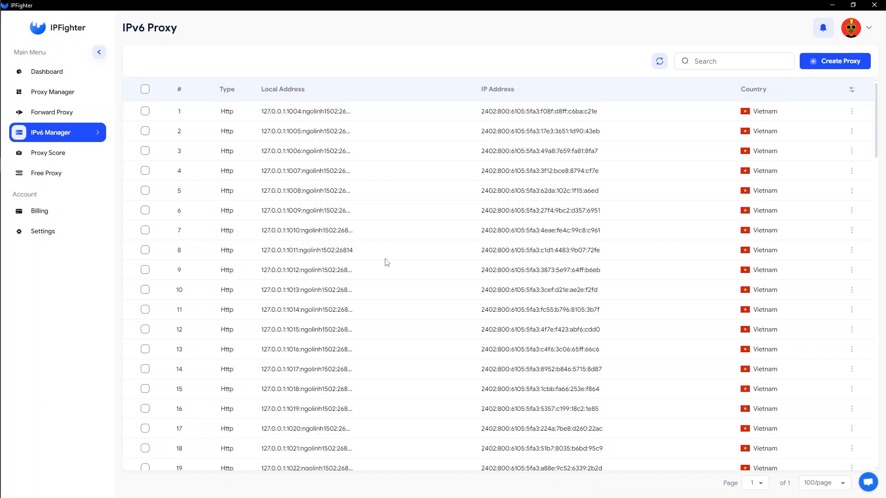
click(360, 250)
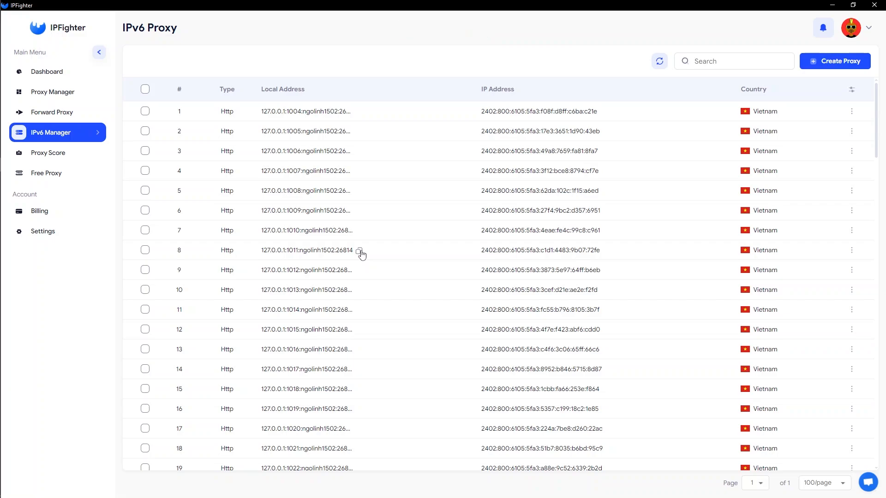
click(51, 112)
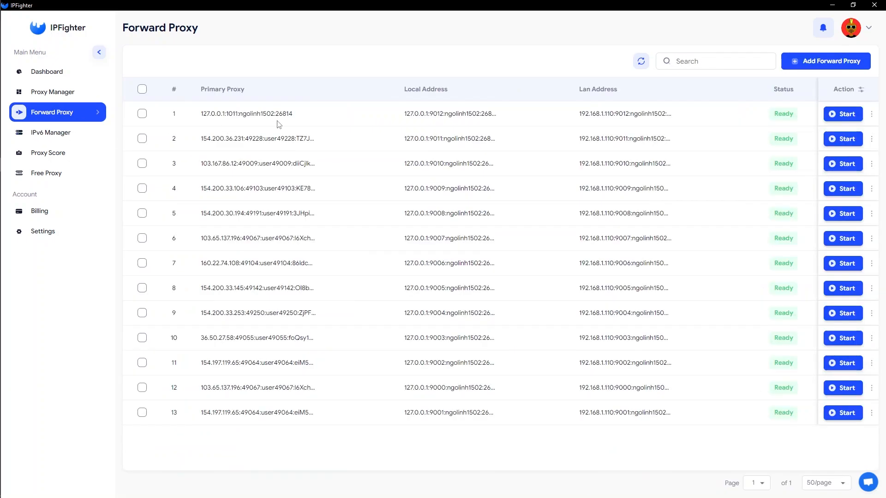
click(824, 60)
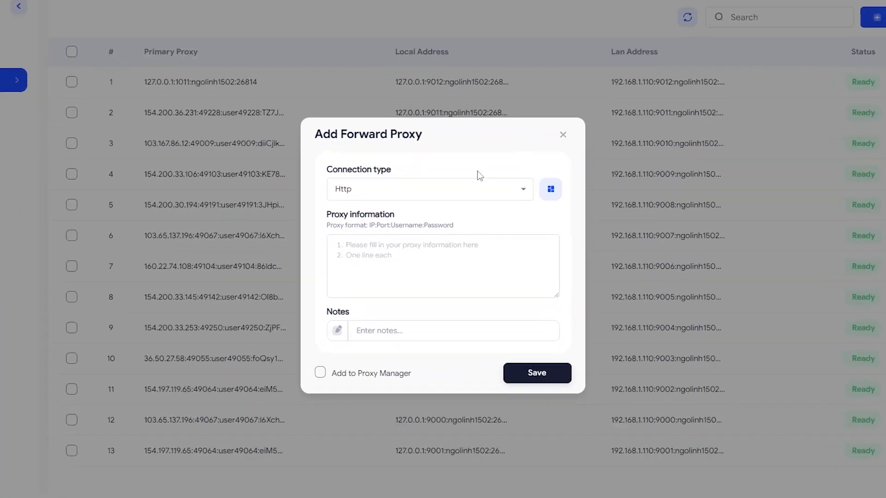
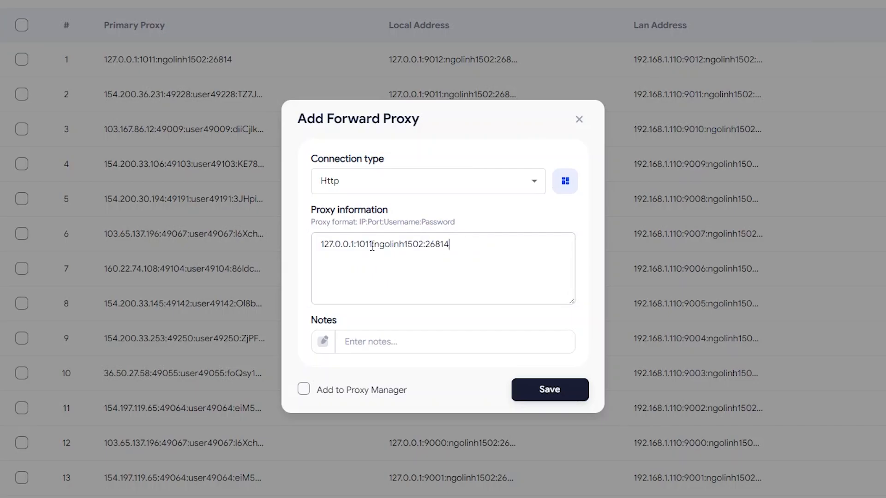
click(548, 389)
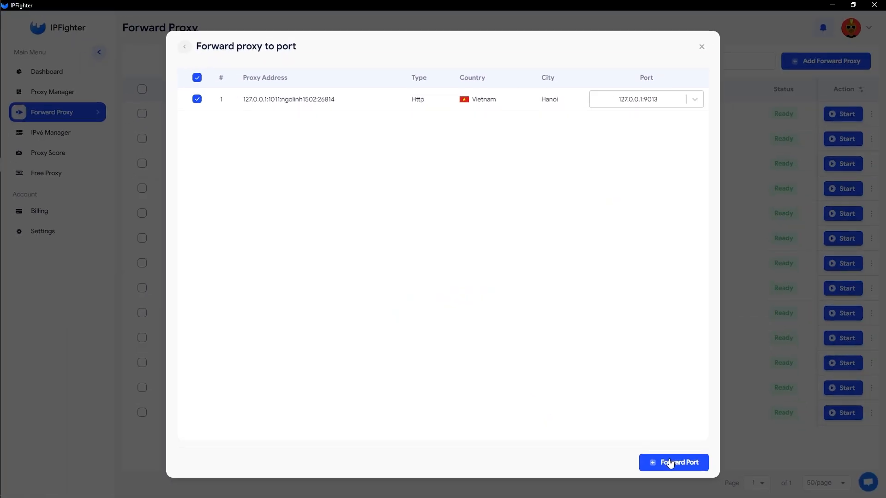
Forward the new proxy to port 9013 and copy its LAN address.
click(674, 463)
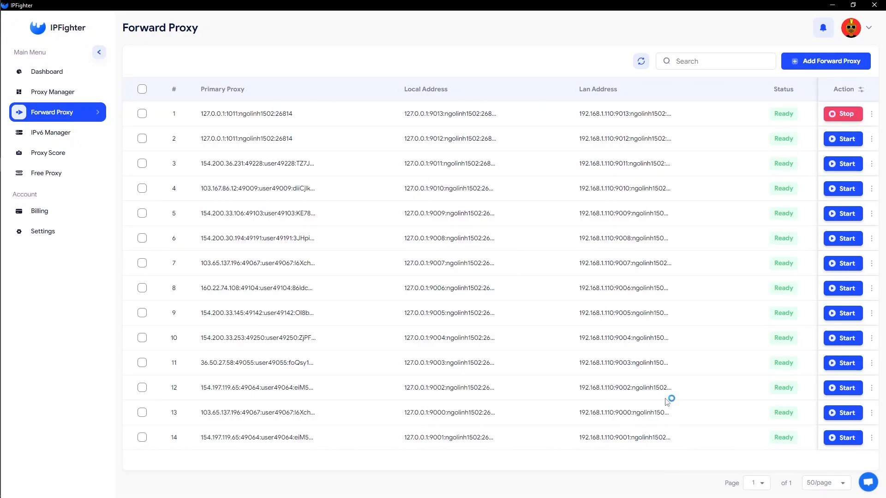
click(677, 114)
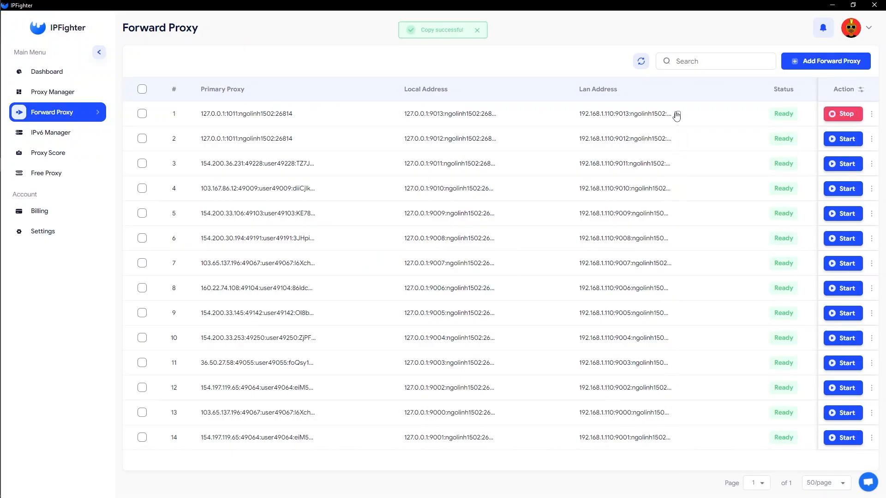